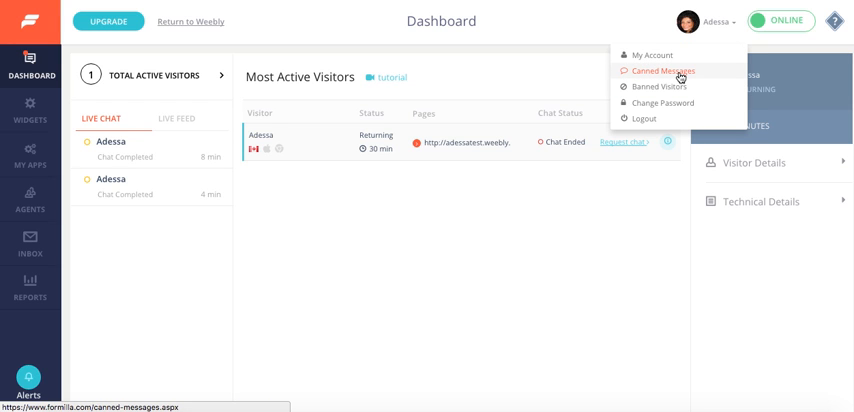
Go to the Canned Messages page from the account dropdown.
{"action": "left_click", "coordinate": [664, 70]}
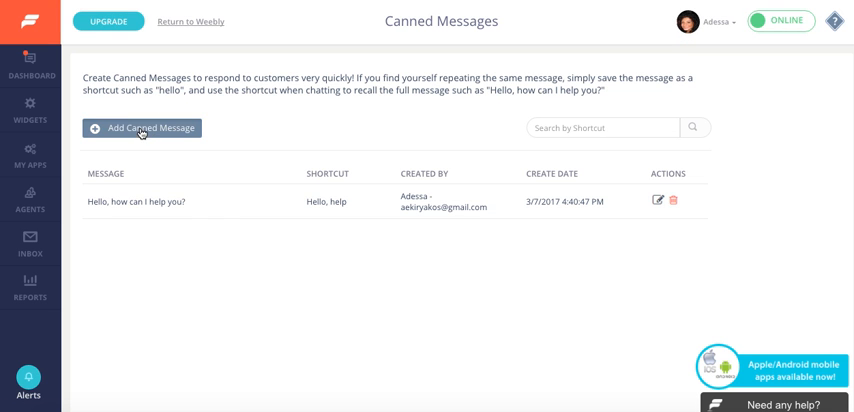
Add a canned message 'Hello, how can I help you!' with shortcut 'Hello, help' and save it.
{"action": "left_click", "coordinate": [142, 128]}
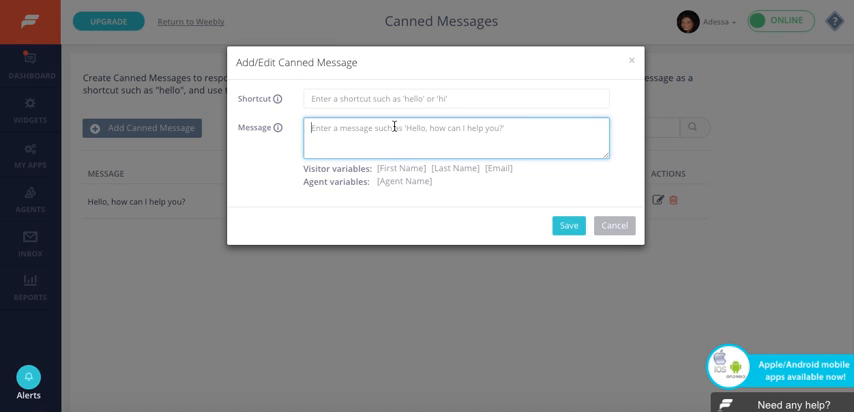
{"action": "mouse_move", "coordinate": [520, 128]}
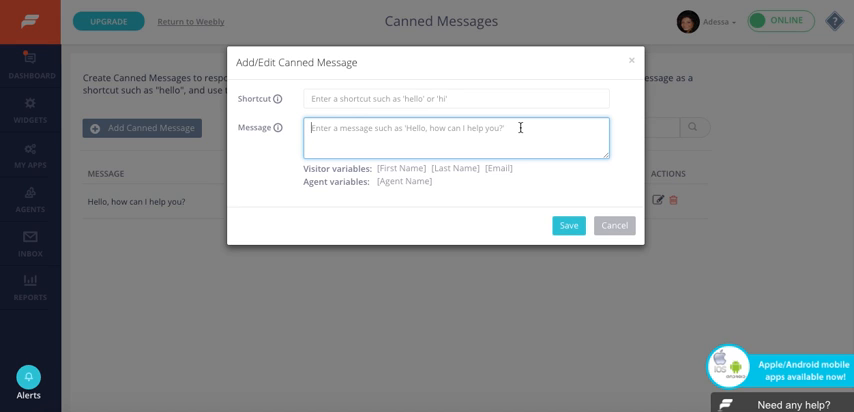
{"action": "type", "text": "Hello, how can I help you?"}
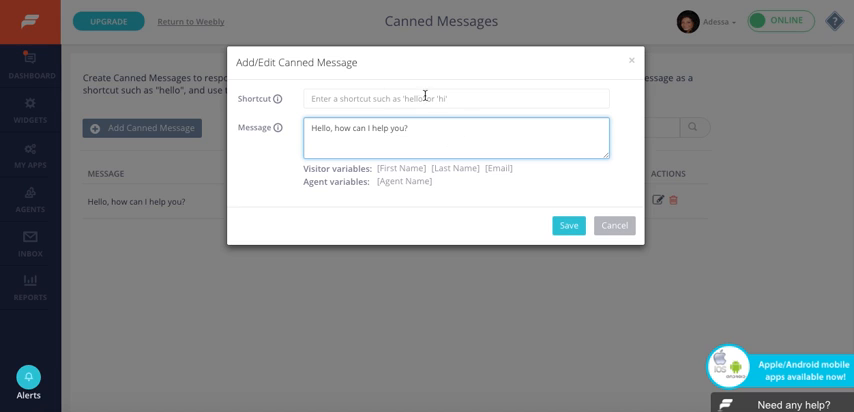
{"action": "left_click", "coordinate": [456, 96]}
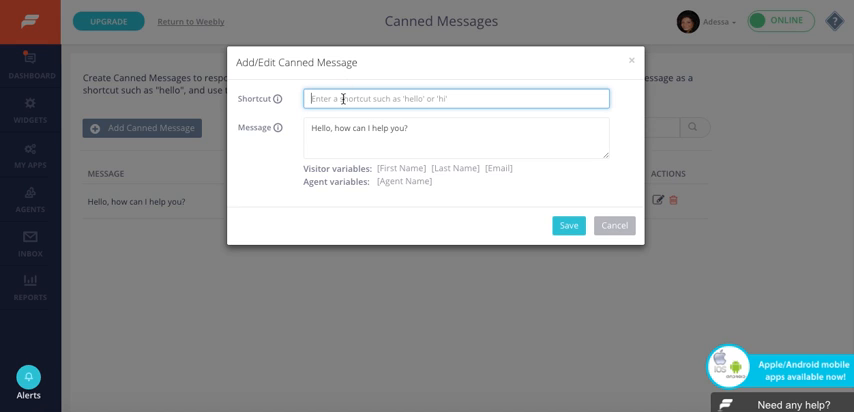
{"action": "type", "text": "Hello, help"}
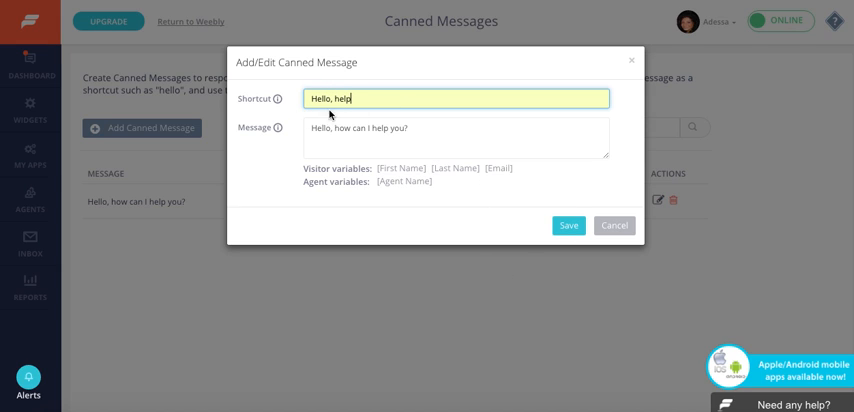
{"action": "mouse_move", "coordinate": [392, 108]}
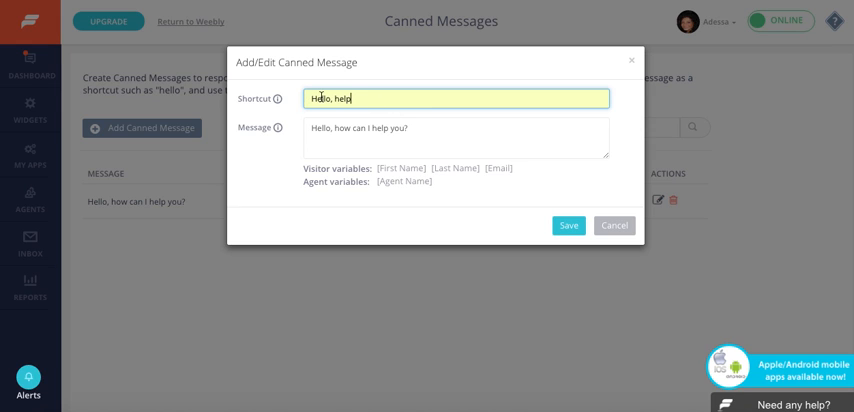
{"action": "mouse_move", "coordinate": [560, 156]}
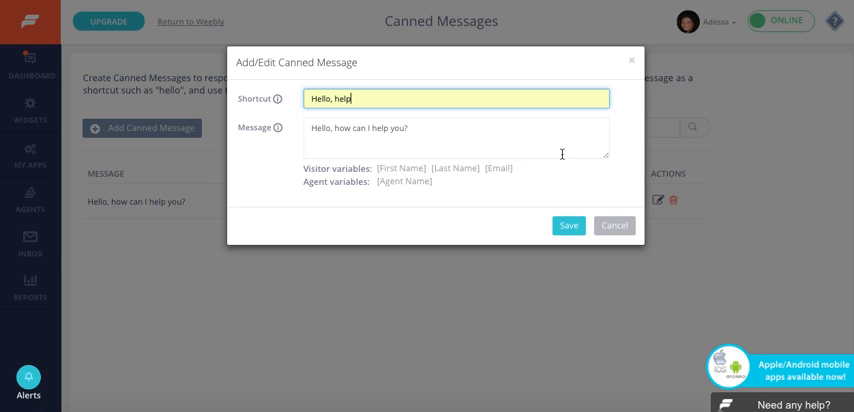
{"action": "left_click", "coordinate": [456, 138]}
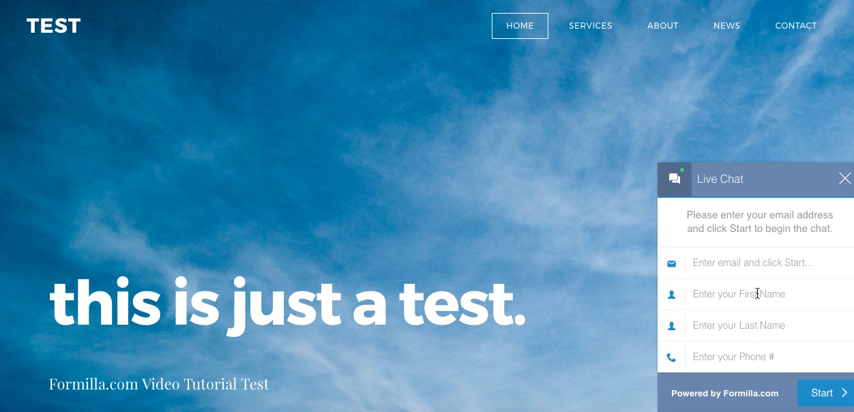
Enter visitor details as Adessa in the chat widget and send 'Hello' to the agent.
{"action": "type", "text": "Adess"}
{"action": "type", "text": "He"}
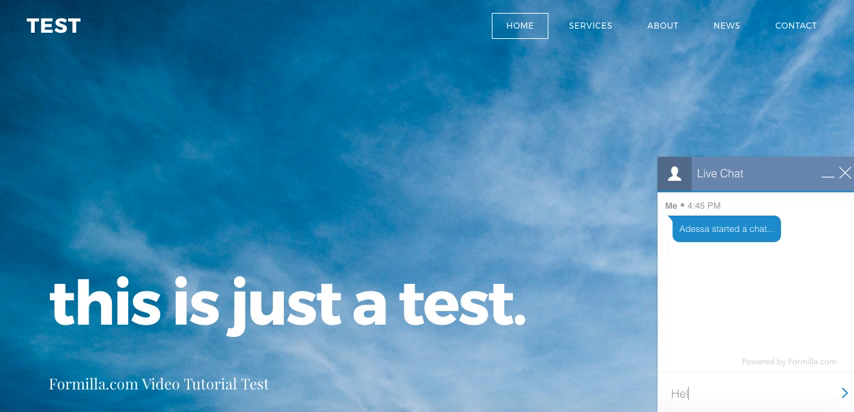
{"action": "key", "text": "enter"}
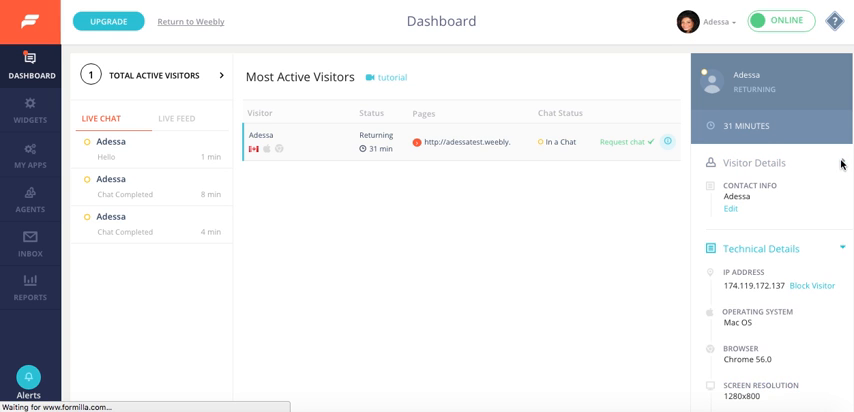
Open the new visitor's chat and reply using the #hel hello canned message suggestion.
{"action": "left_click", "coordinate": [748, 162]}
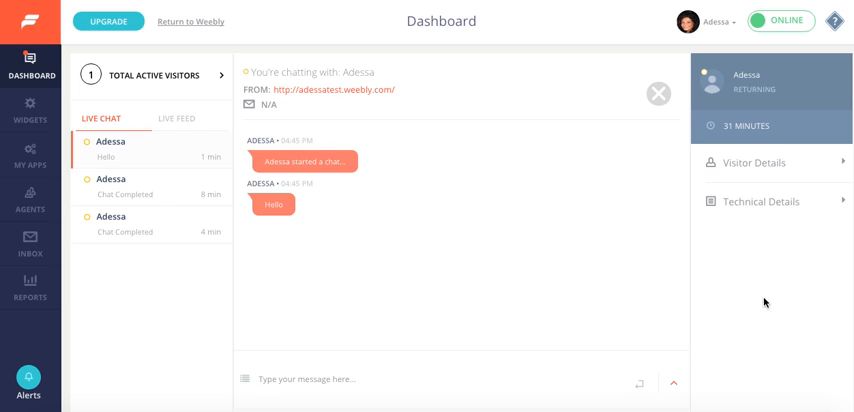
{"action": "type", "text": "#hello"}
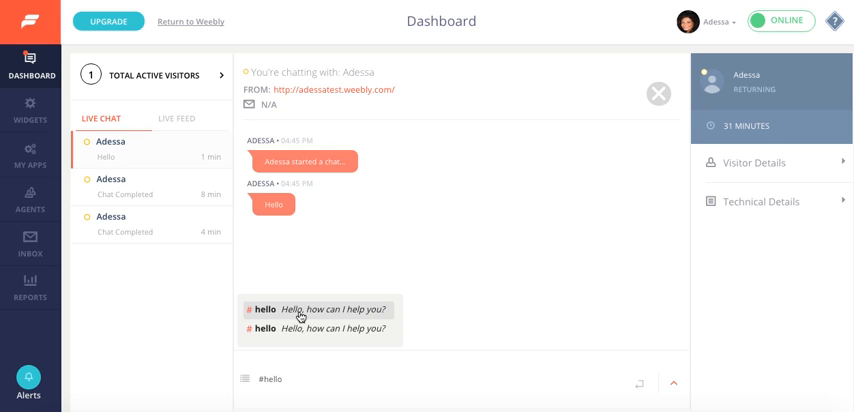
{"action": "left_click", "coordinate": [316, 310]}
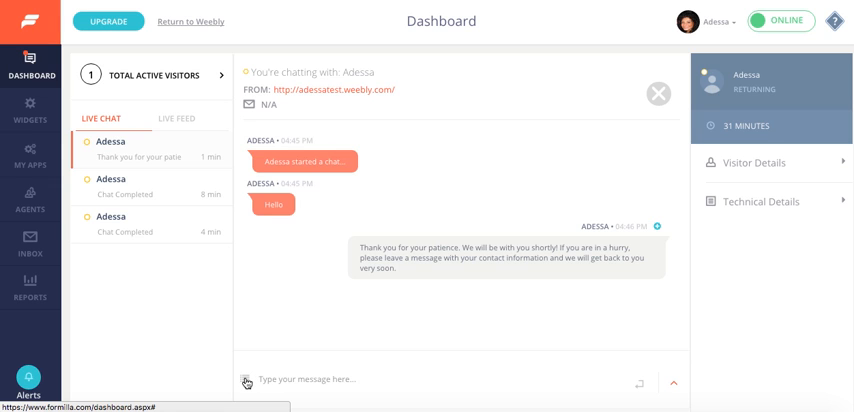
{"action": "type", "text": "#"}
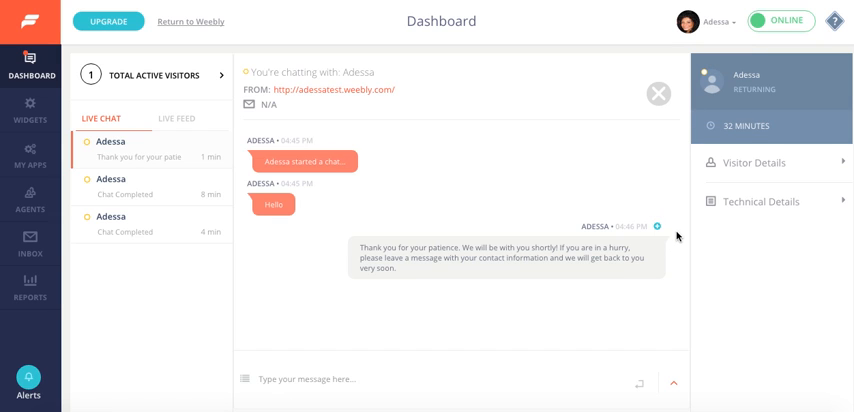
{"action": "mouse_move", "coordinate": [524, 344]}
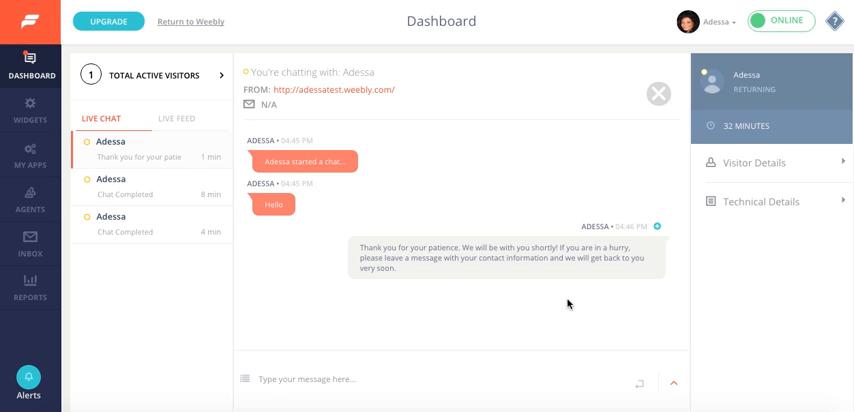
{"action": "mouse_move", "coordinate": [596, 288]}
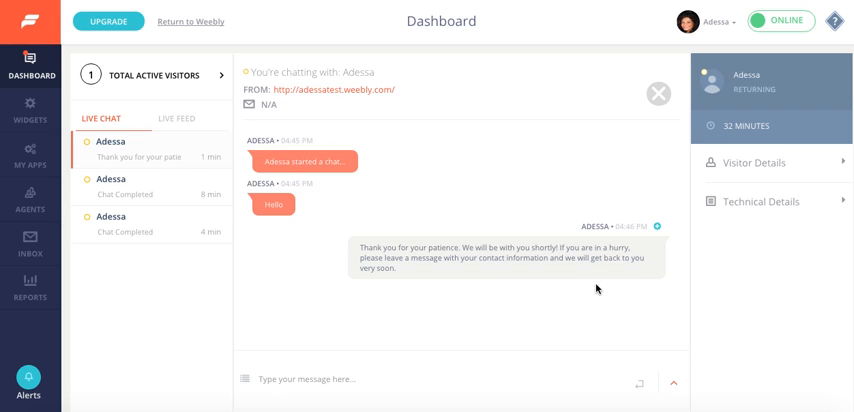
{"action": "mouse_move", "coordinate": [652, 218]}
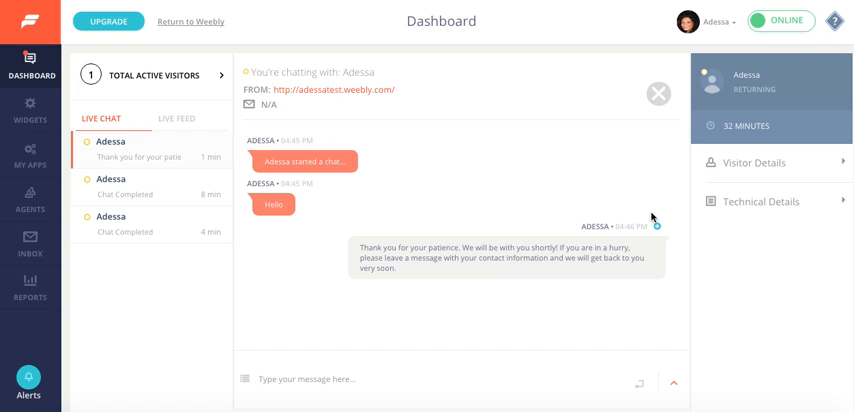
{"action": "mouse_move", "coordinate": [664, 224]}
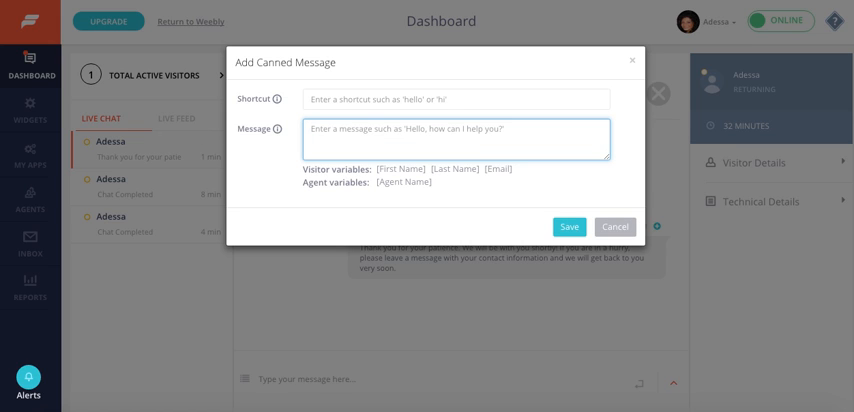
Write 'Thank you so much . Have a great day!', shortcut 'Thank you', with First Name variable after 'much'.
{"action": "type", "text": "Th"}
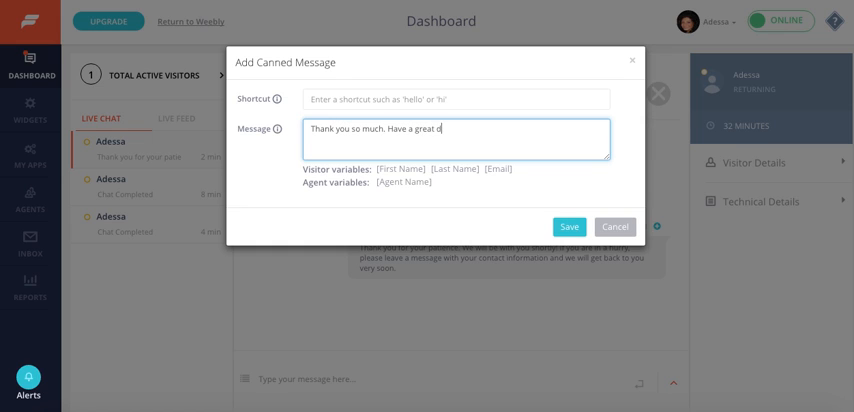
{"action": "type", "text": "ay!"}
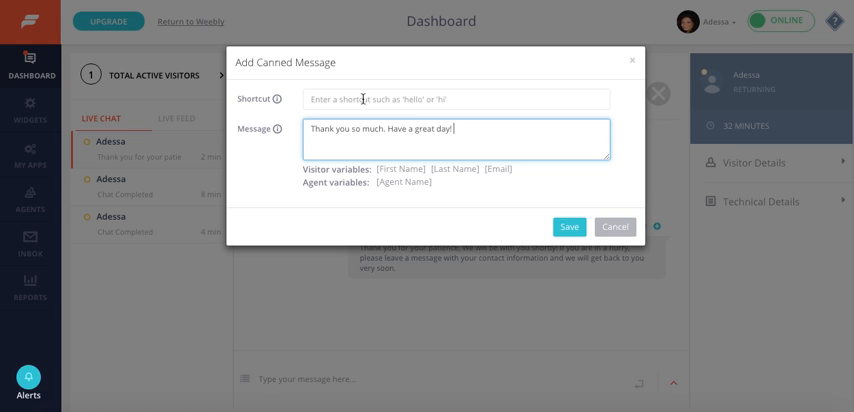
{"action": "type", "text": "Thank you"}
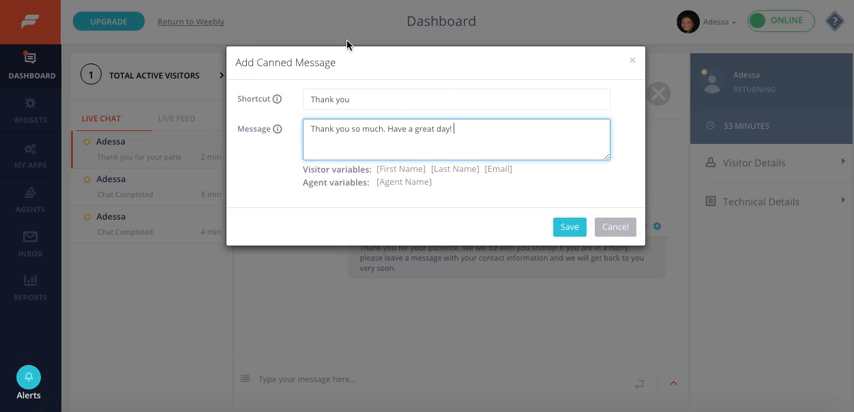
{"action": "mouse_move", "coordinate": [348, 44]}
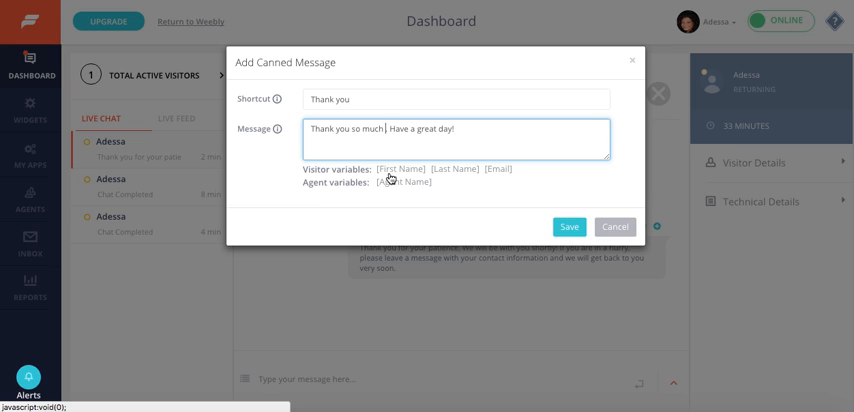
{"action": "mouse_move", "coordinate": [392, 178]}
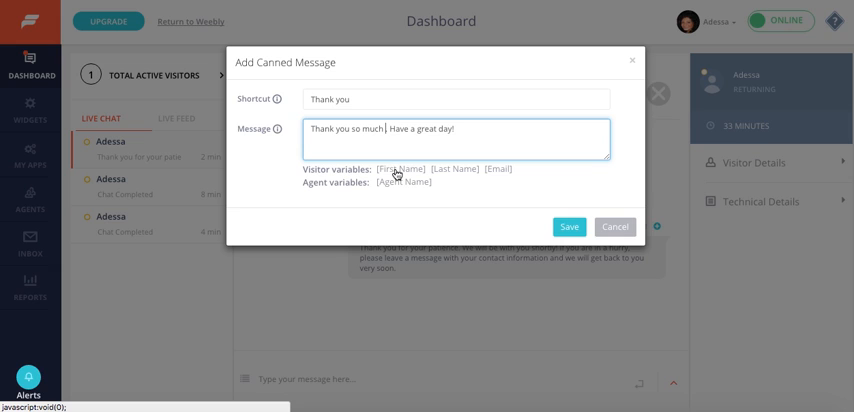
{"action": "left_click", "coordinate": [402, 168]}
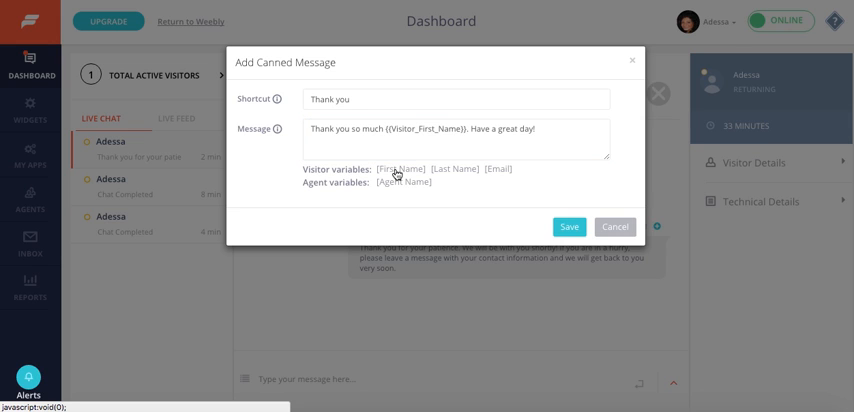
{"action": "left_click", "coordinate": [568, 226]}
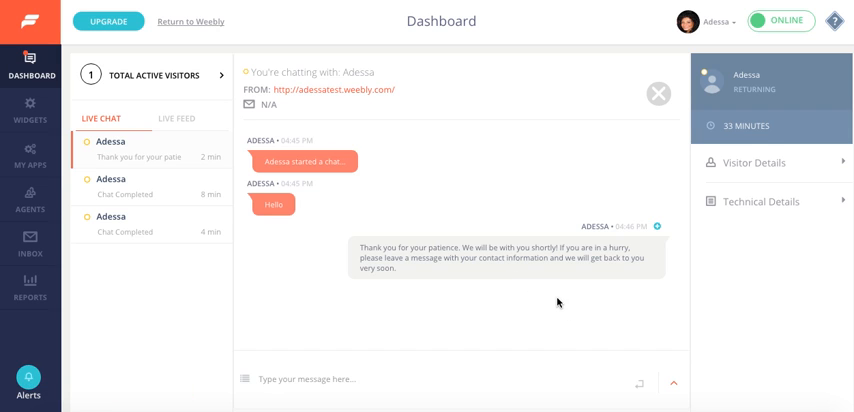
Send the Thank you canned message, producing 'Thank you so much Adessa. Have a great day!'.
{"action": "type", "text": "#"}
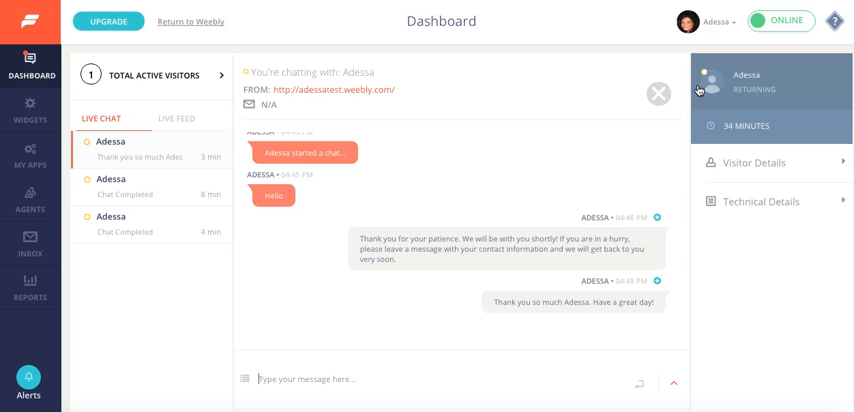
{"action": "left_click", "coordinate": [704, 20]}
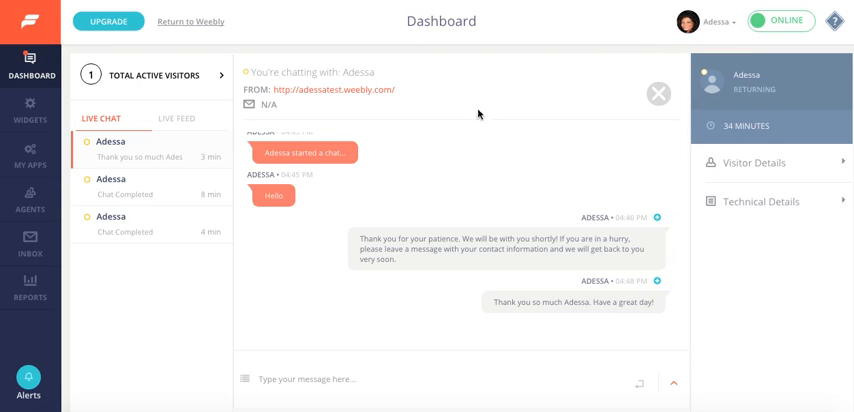
{"action": "mouse_move", "coordinate": [484, 130]}
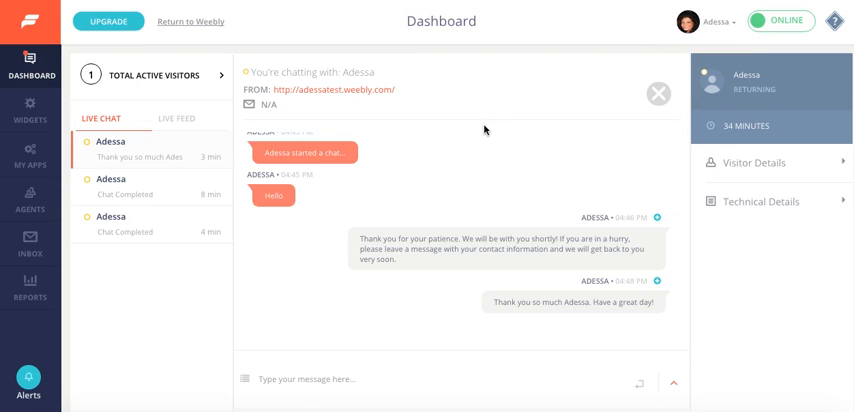